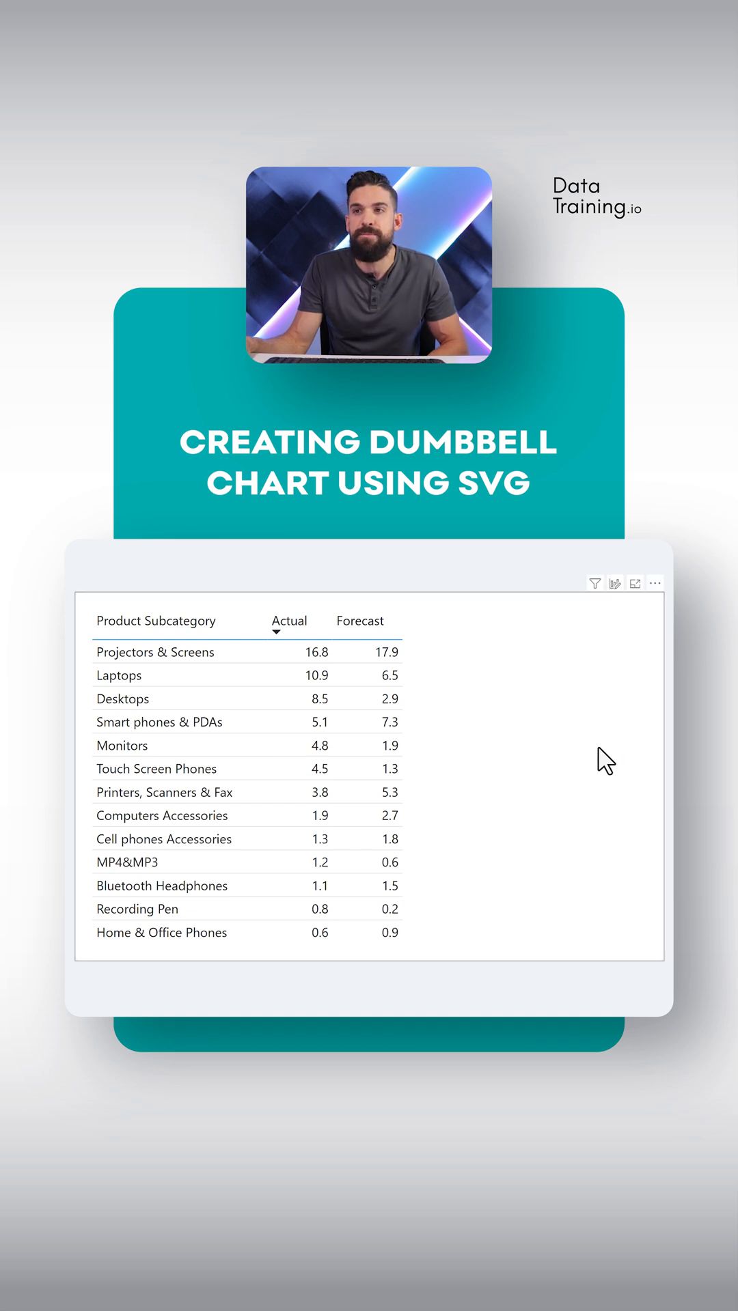
Select the subcategory table visual to host the new SVG Dumbbell measure.
{"action": "left_click", "coordinate": [368, 778]}
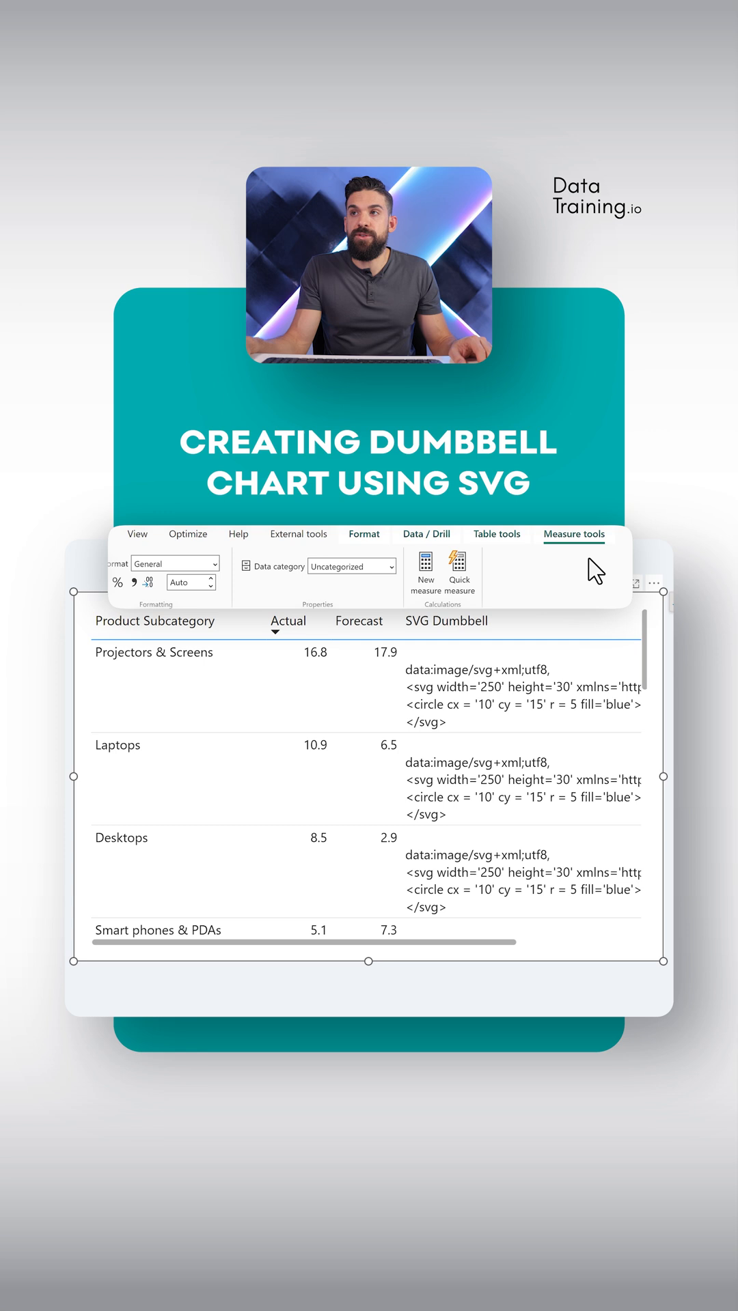
{"action": "mouse_move", "coordinate": [401, 576]}
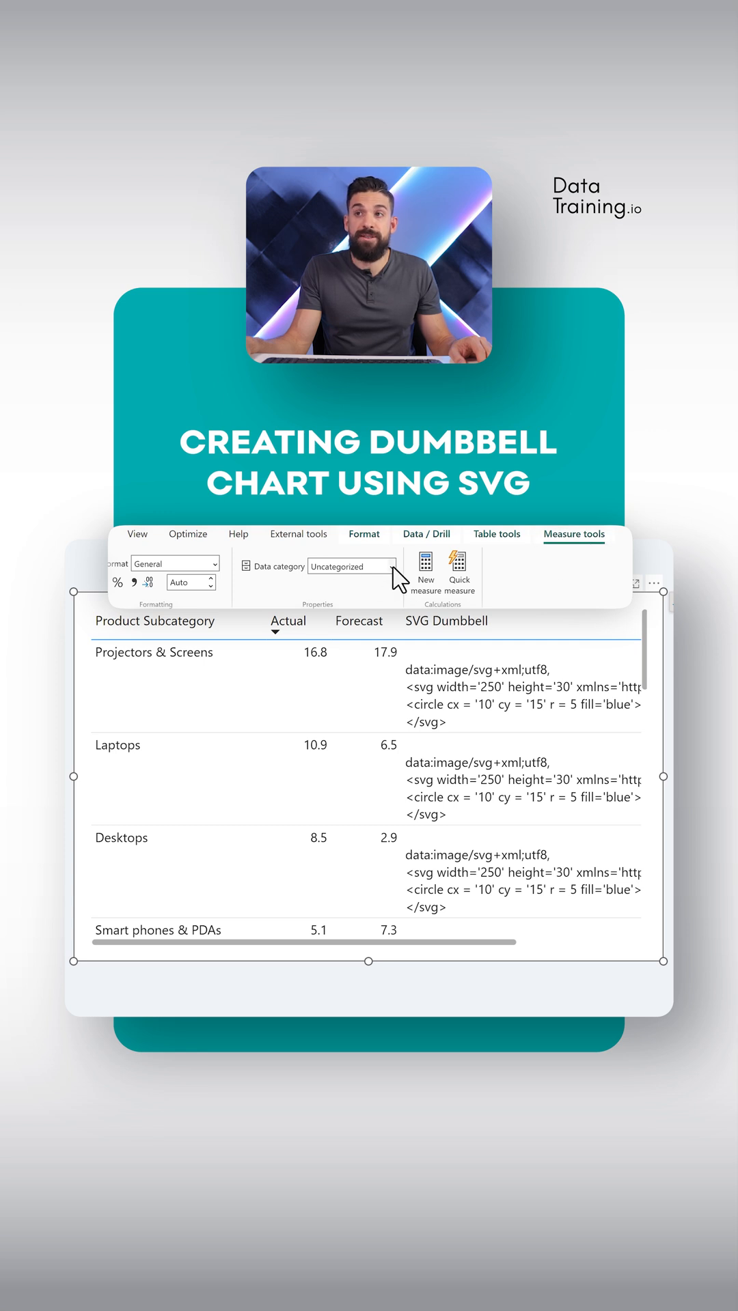
Set the SVG Dumbbell measure's data category to Image URL so it renders as an image.
{"action": "left_click", "coordinate": [350, 565]}
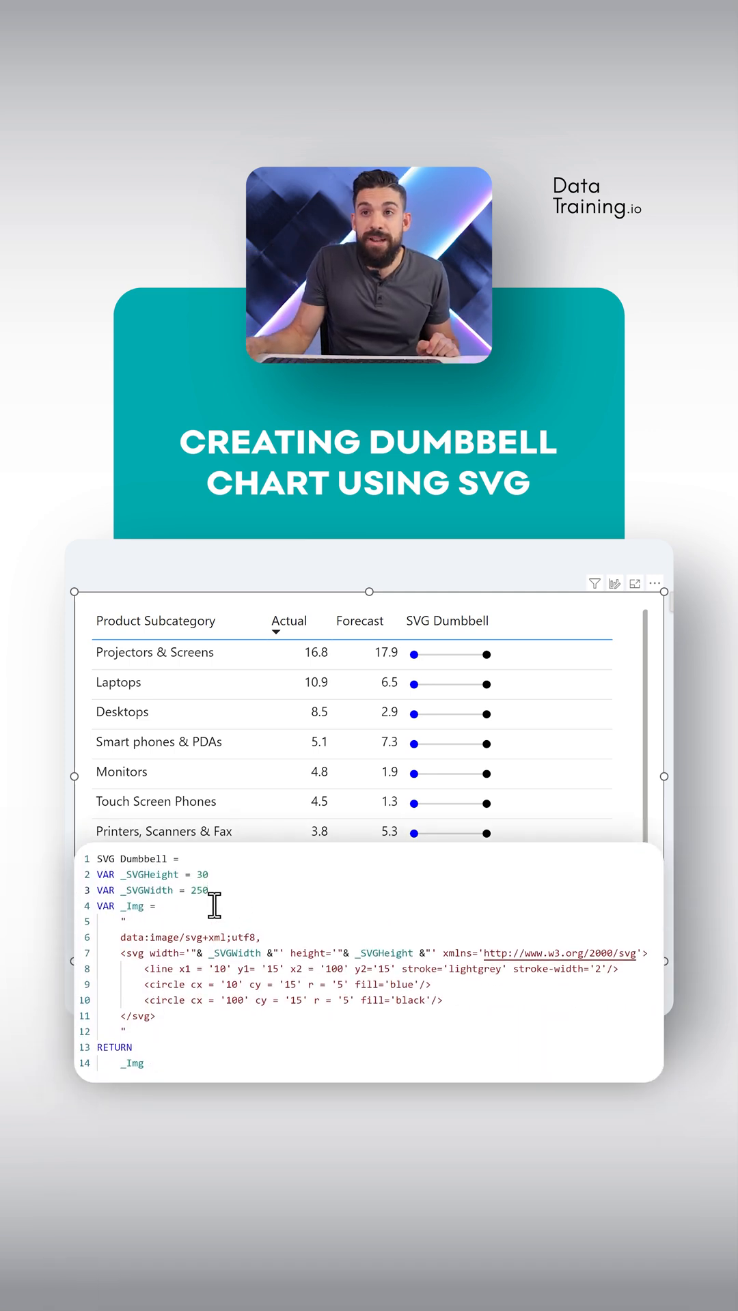
Replace the hard-coded SVG width with the _SVGWidth variable (250) in the measure.
{"action": "double_click", "coordinate": [147, 891]}
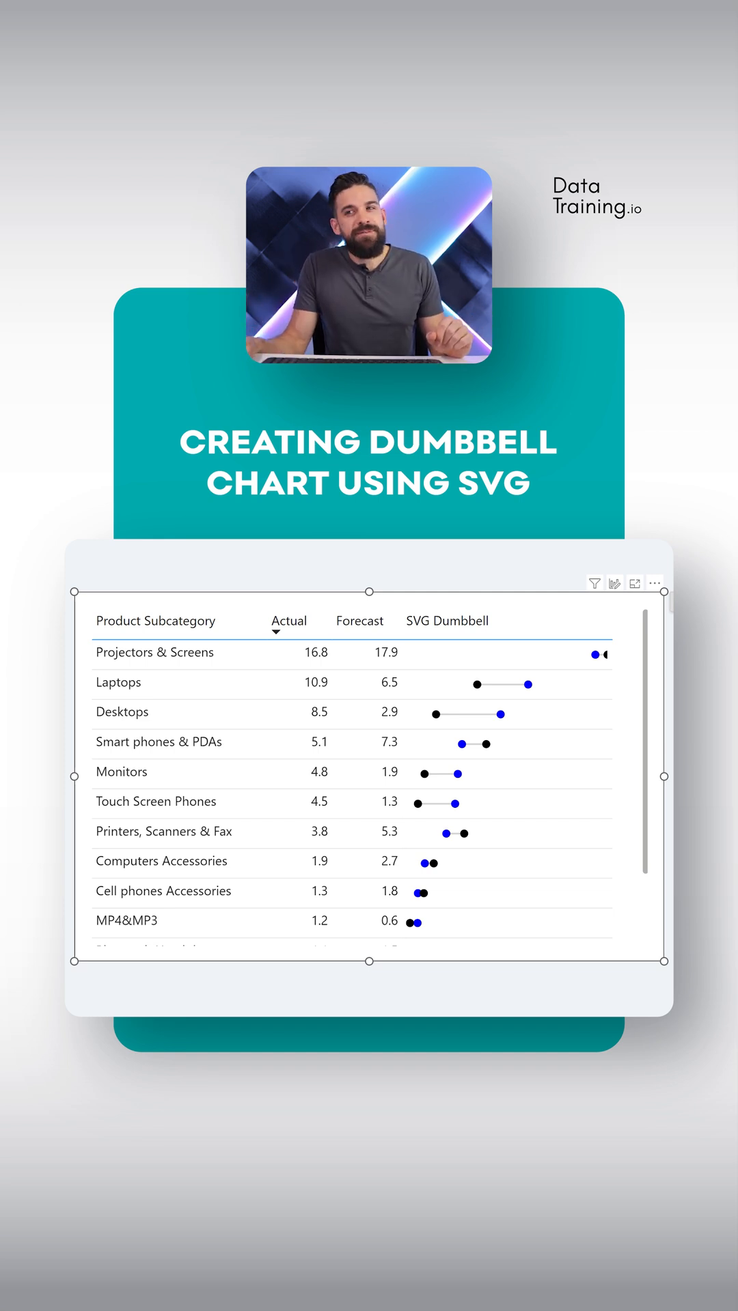
Review the dumbbell column down to the Projectors & Screens row with its clipped dot.
{"action": "scroll", "scroll_direction": "down", "scroll_amount": 3}
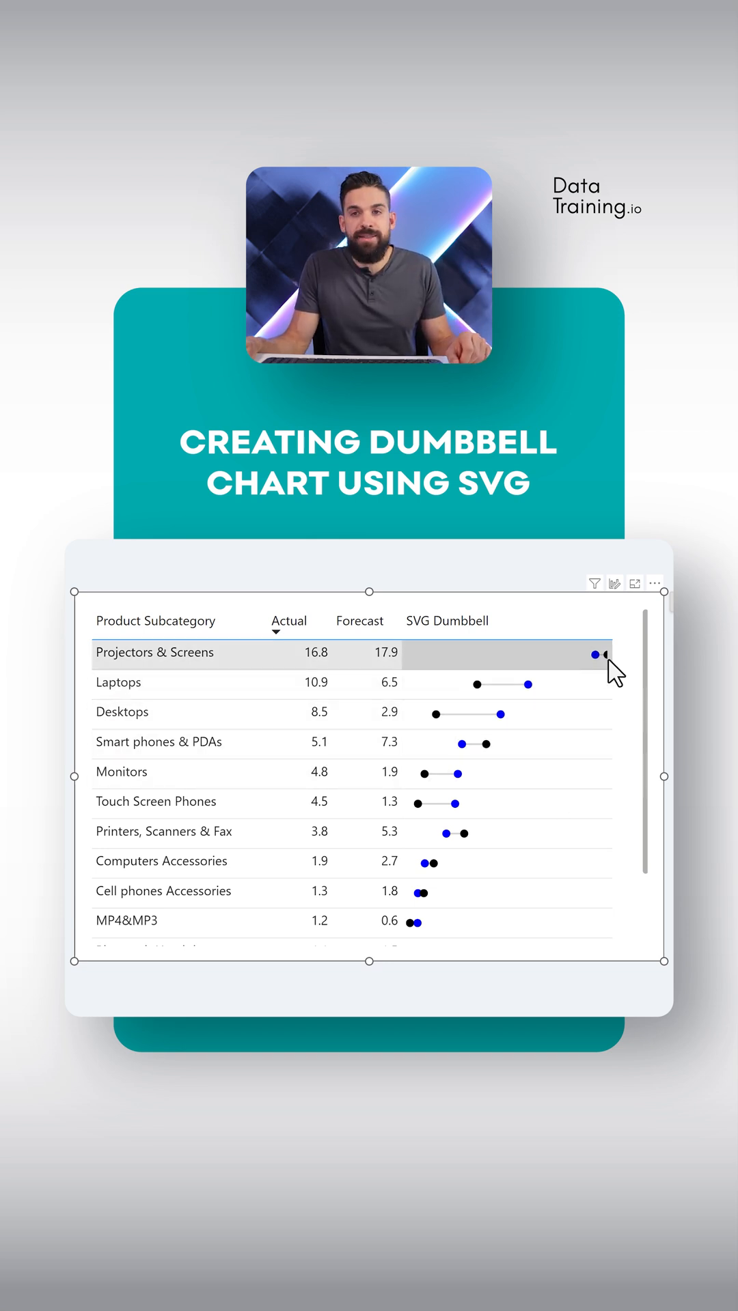
{"action": "left_click", "coordinate": [598, 661]}
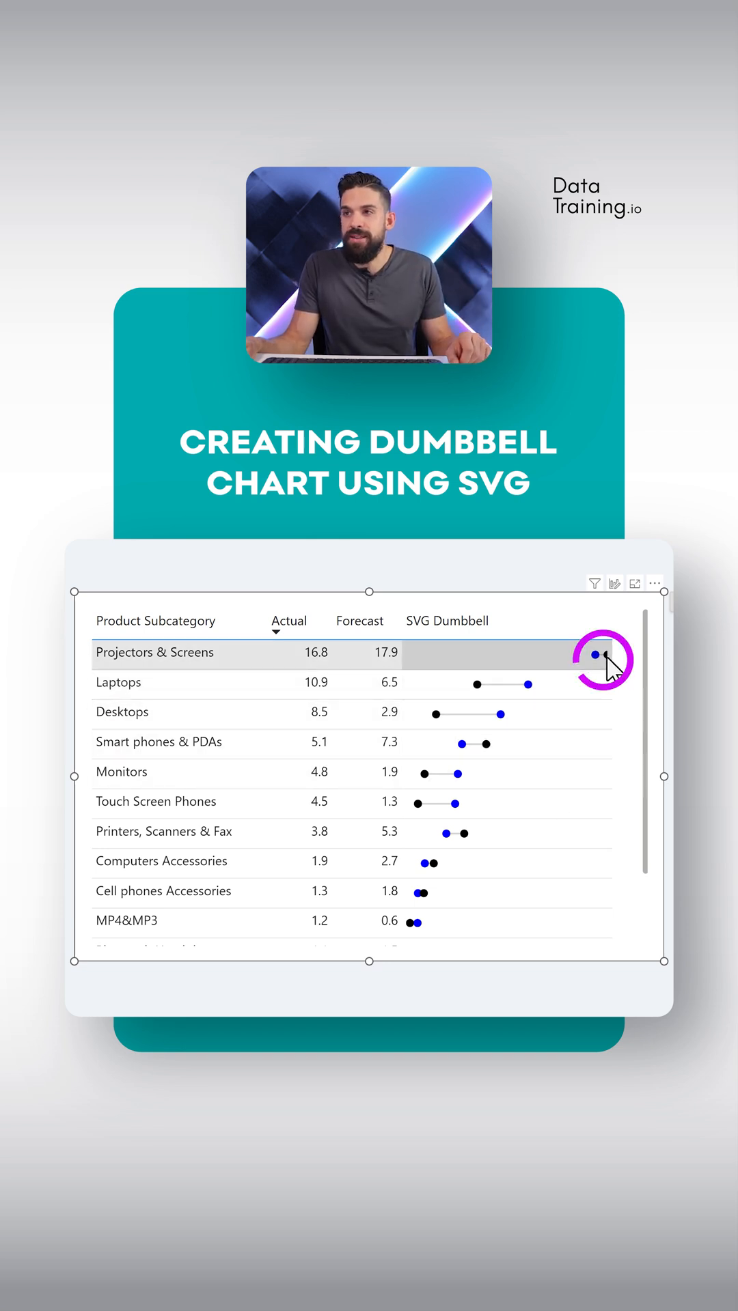
{"action": "scroll", "scroll_direction": "down", "scroll_amount": 3}
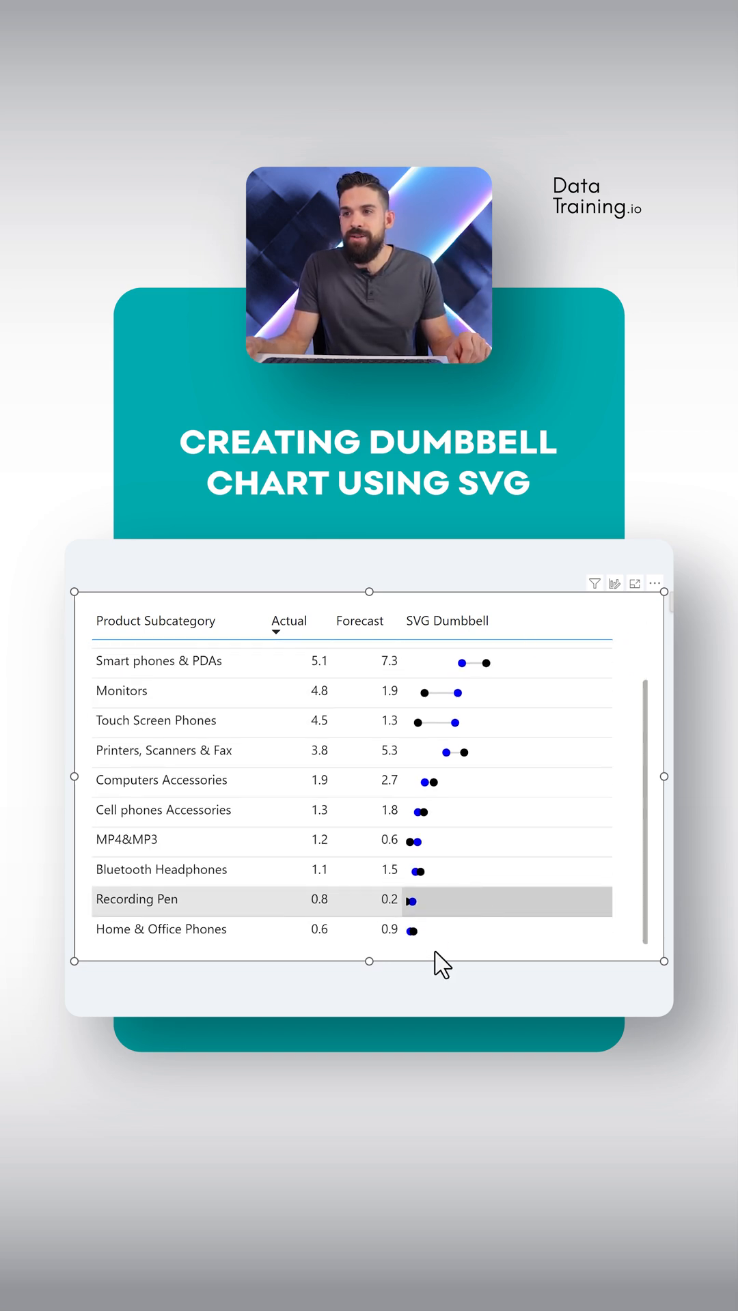